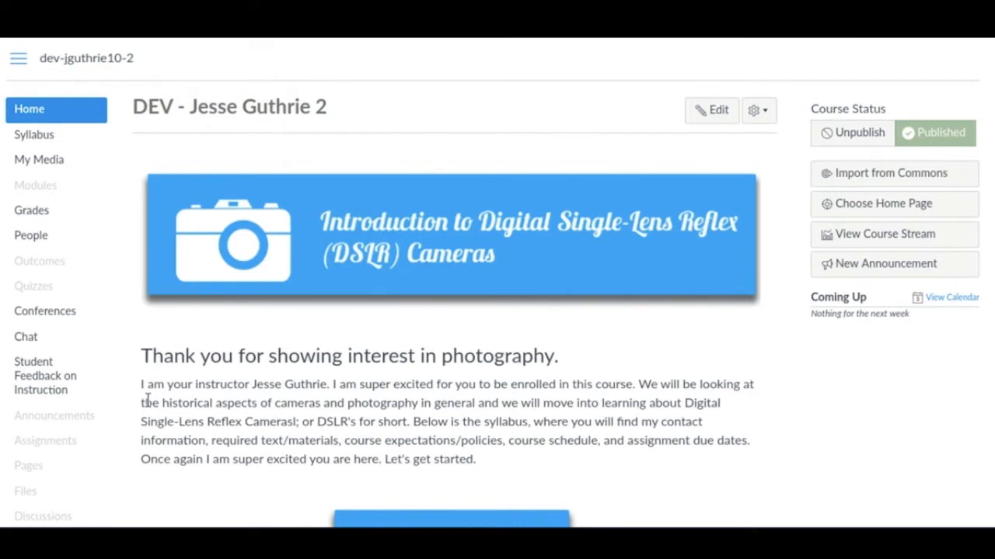
{"action": "mouse_move", "coordinate": [143, 338]}
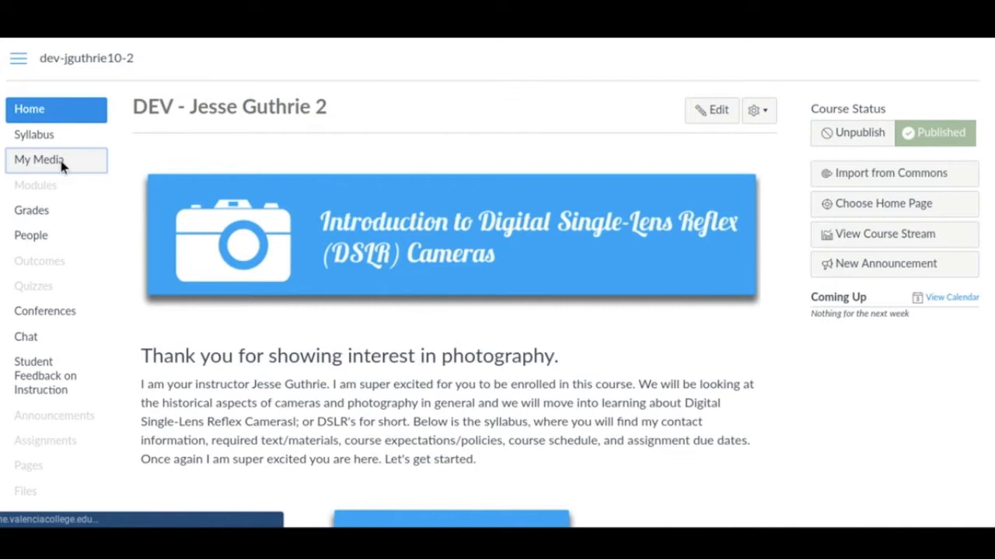
- From My Media, open the 'How to use sample courses - Quiz' video and show its Actions menu
{"action": "left_click", "coordinate": [39, 159]}
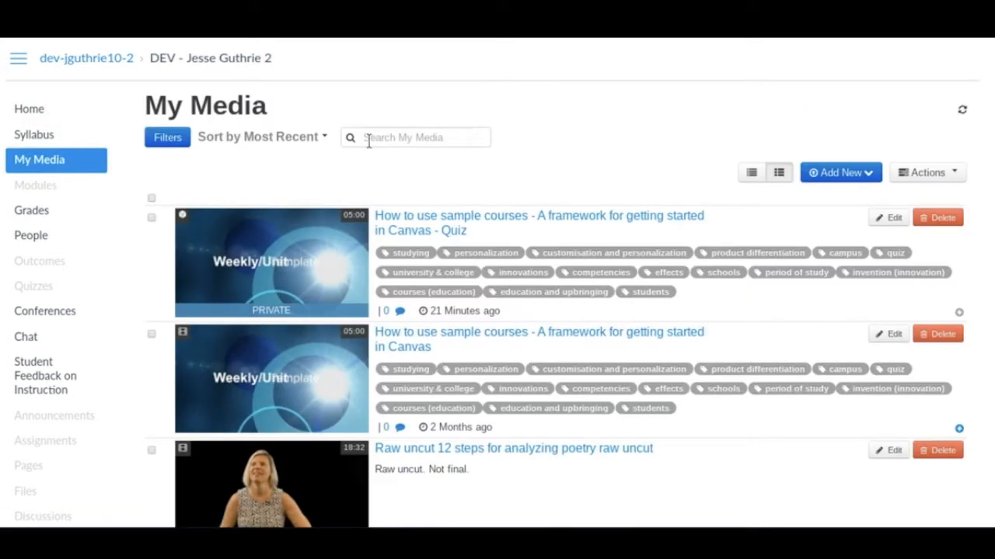
{"action": "mouse_move", "coordinate": [436, 231]}
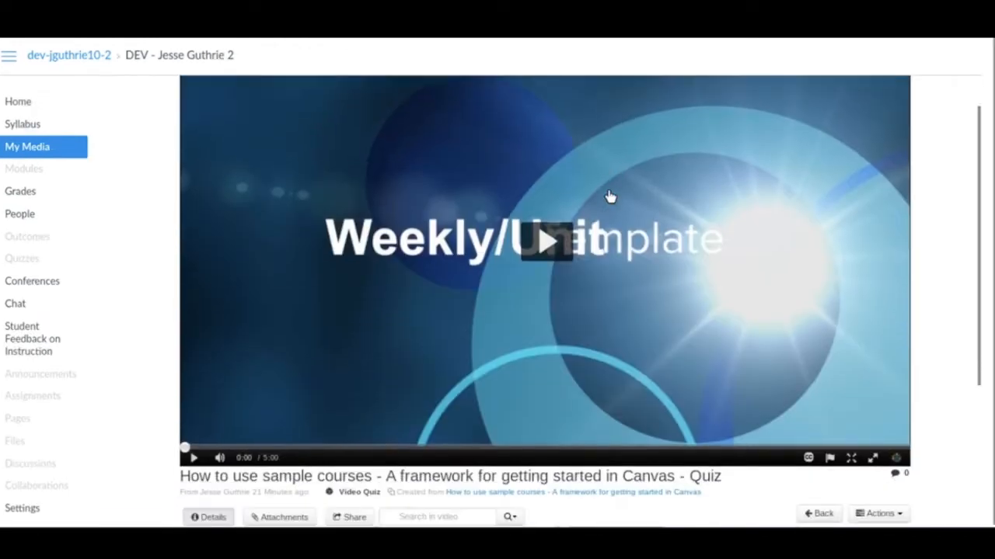
{"action": "scroll", "scroll_direction": "down", "scroll_amount": 3}
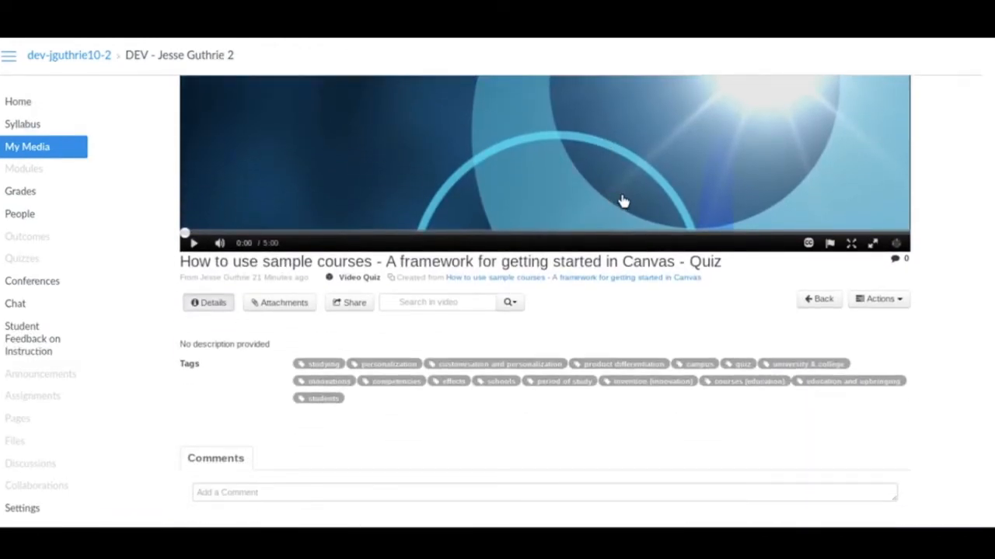
{"action": "left_click", "coordinate": [878, 299]}
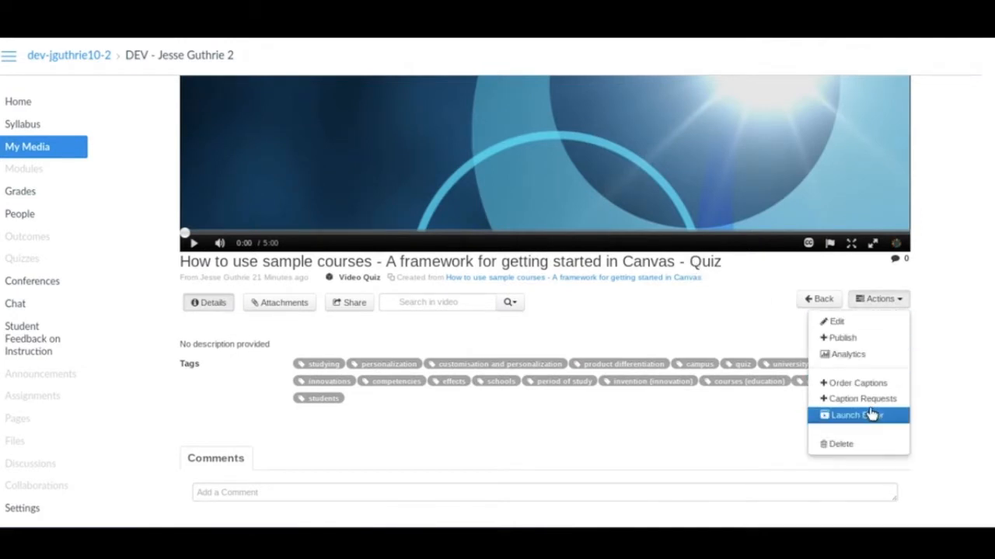
- Launch the Kaltura editor for the quiz video and scroll through the Help accessibility shortcuts
{"action": "left_click", "coordinate": [851, 414]}
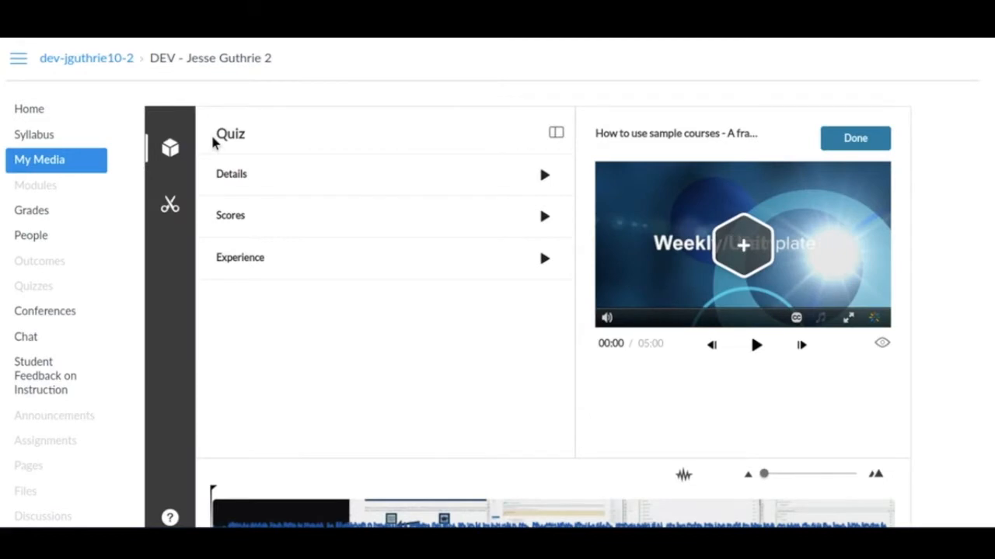
{"action": "mouse_move", "coordinate": [169, 179]}
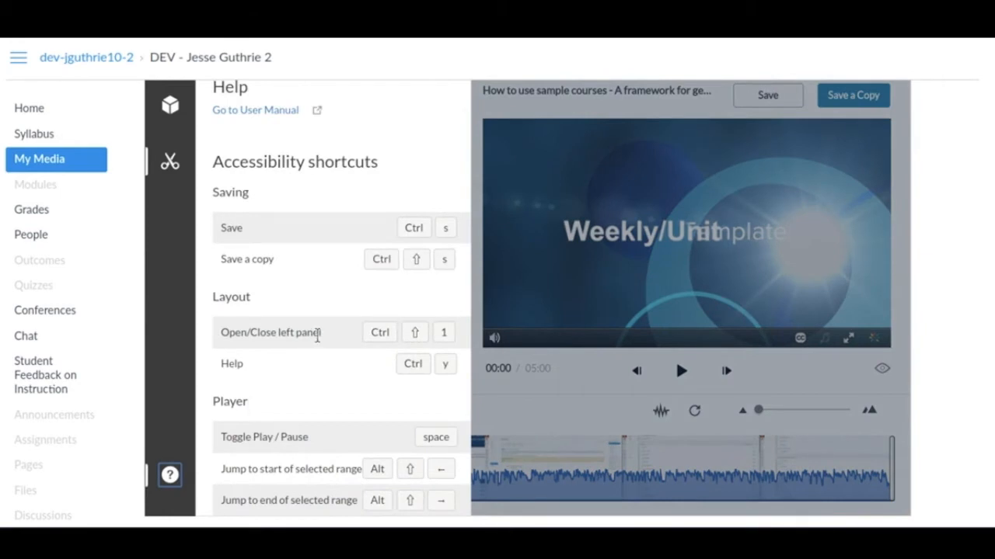
{"action": "scroll", "scroll_direction": "down", "scroll_amount": 3}
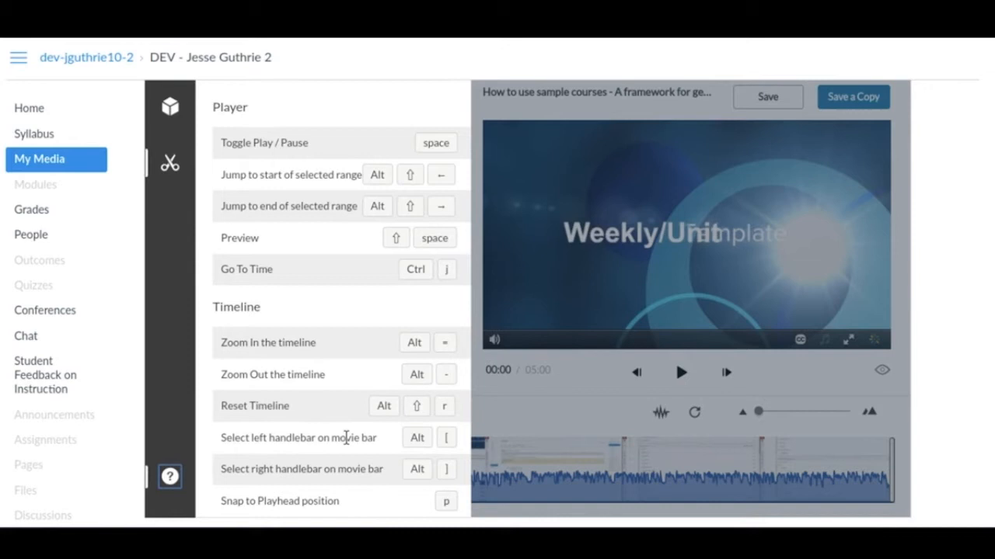
{"action": "scroll", "scroll_direction": "up", "scroll_amount": 3}
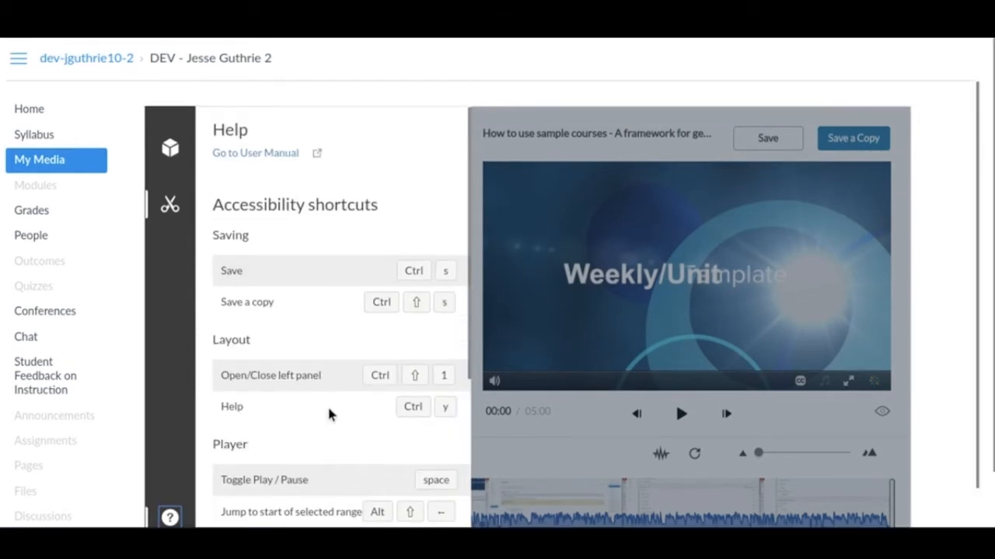
{"action": "scroll", "scroll_direction": "down", "scroll_amount": 3}
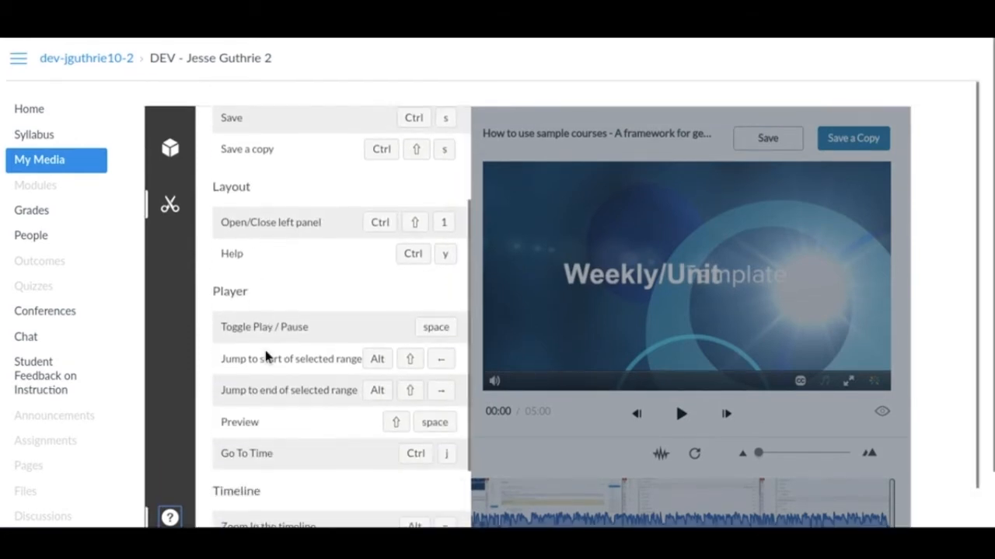
{"action": "scroll", "scroll_direction": "up", "scroll_amount": 3}
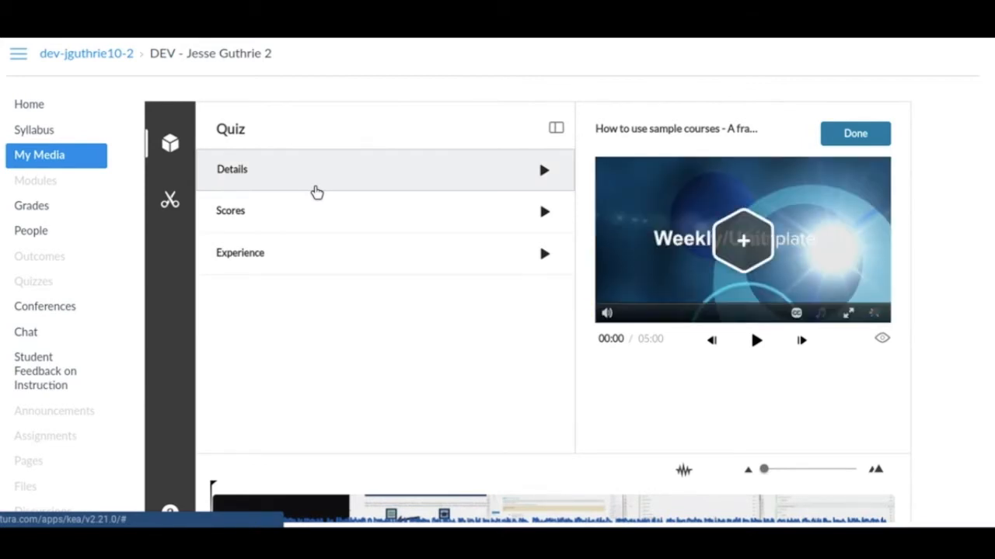
{"action": "mouse_move", "coordinate": [519, 176]}
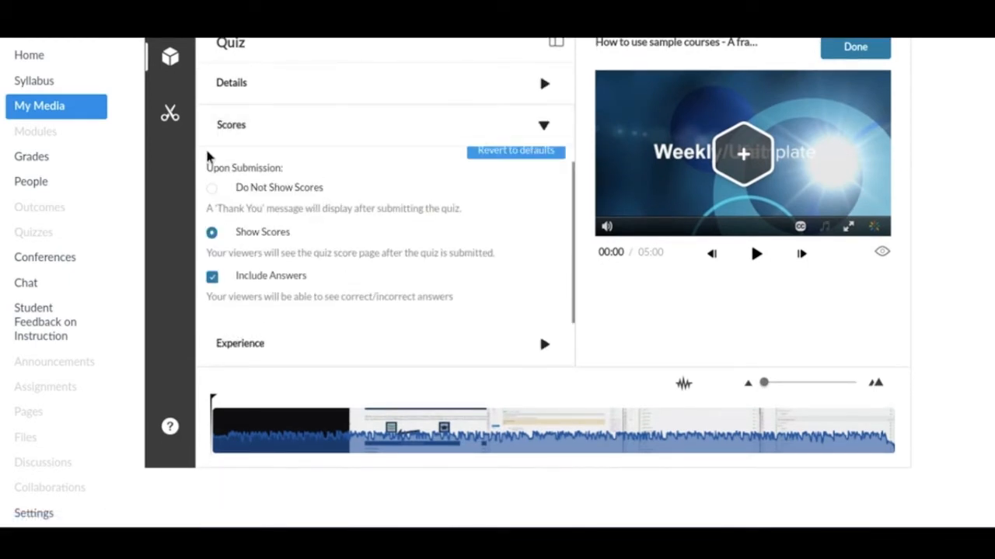
{"action": "mouse_move", "coordinate": [303, 206]}
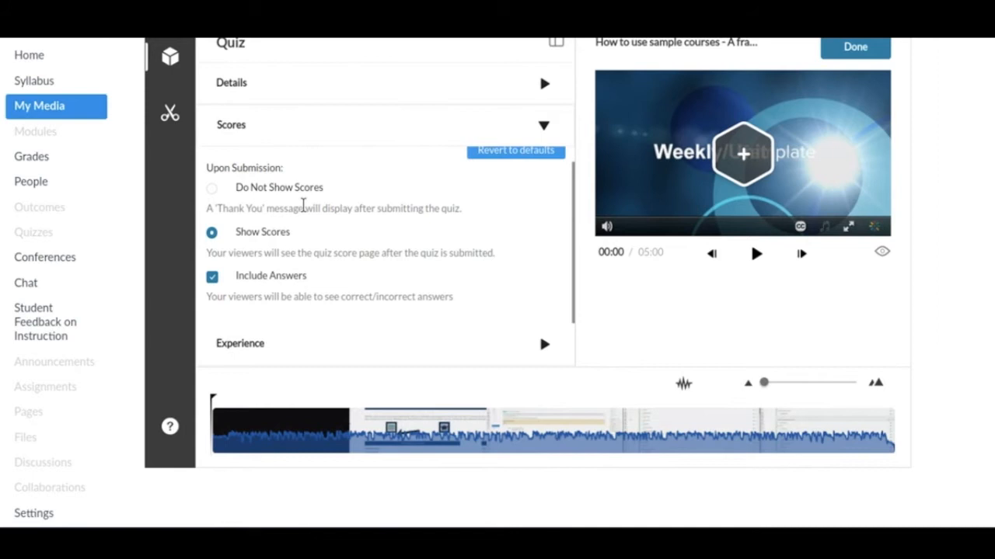
{"action": "mouse_move", "coordinate": [334, 245]}
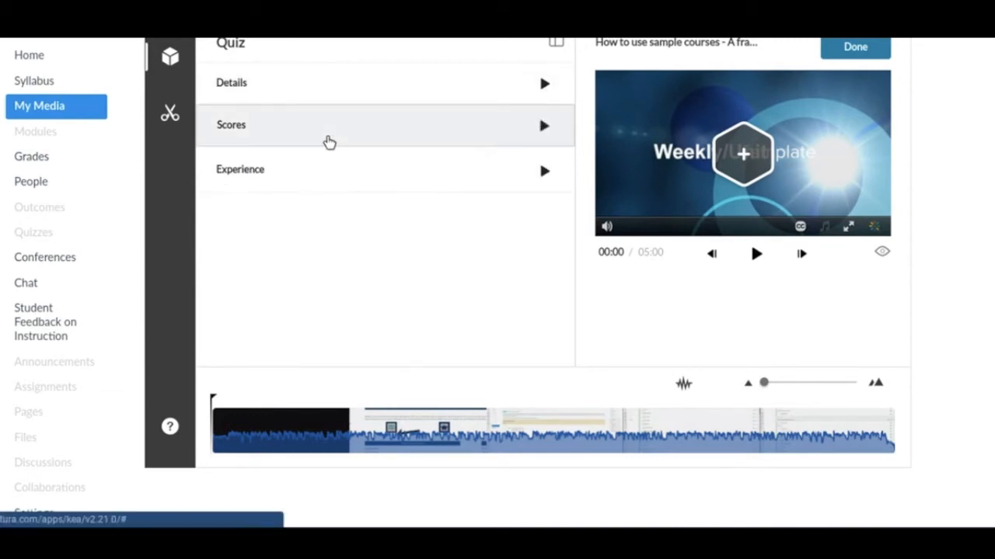
{"action": "mouse_move", "coordinate": [290, 169]}
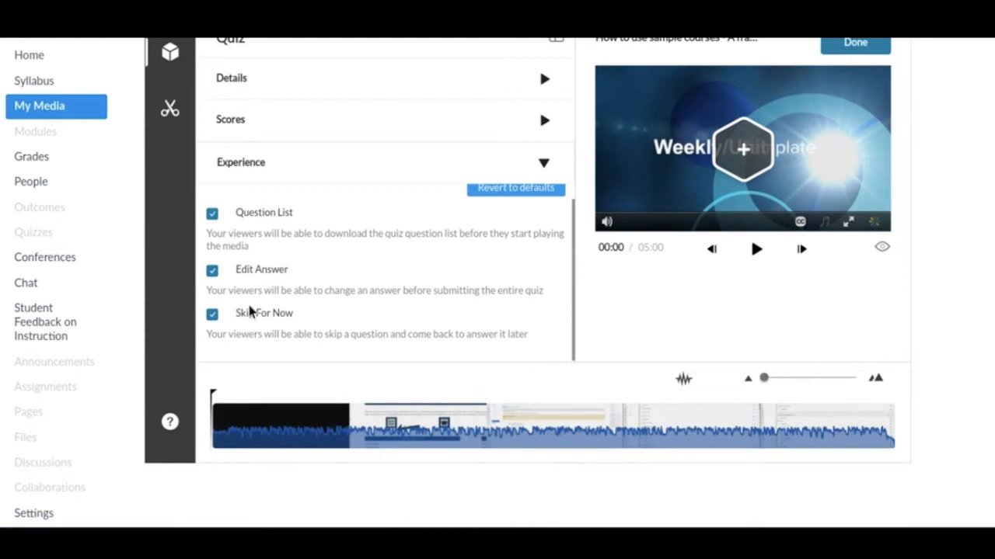
{"action": "mouse_move", "coordinate": [301, 312]}
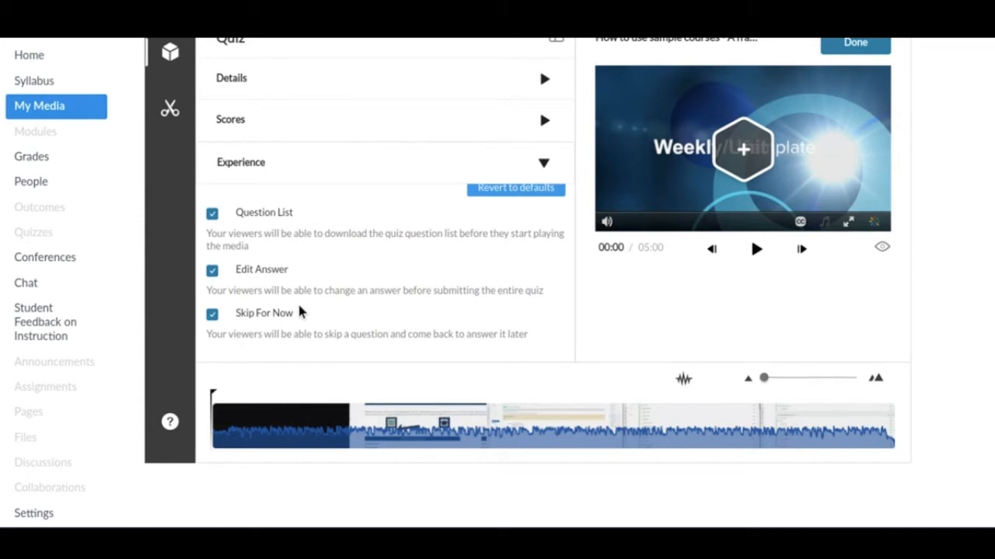
{"action": "mouse_move", "coordinate": [280, 320]}
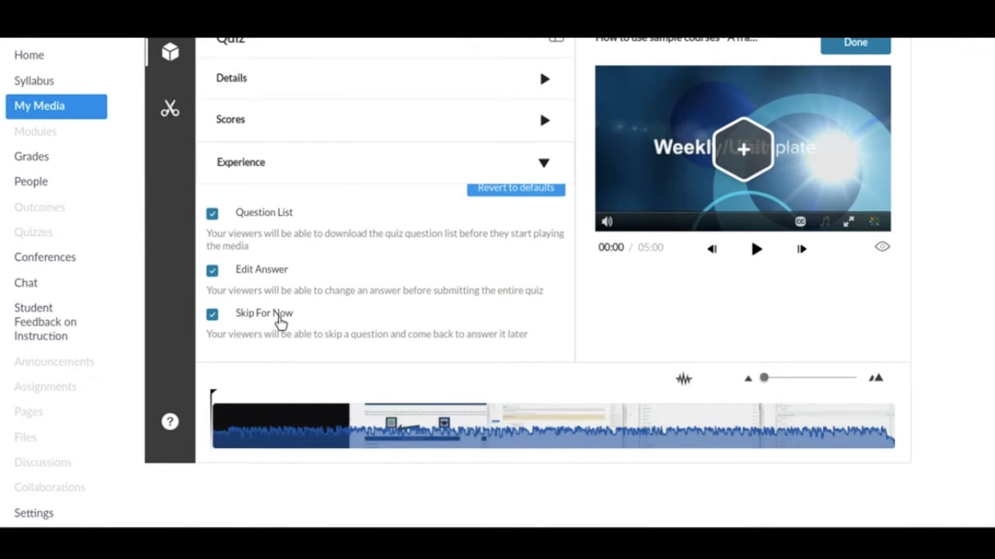
{"action": "mouse_move", "coordinate": [281, 269]}
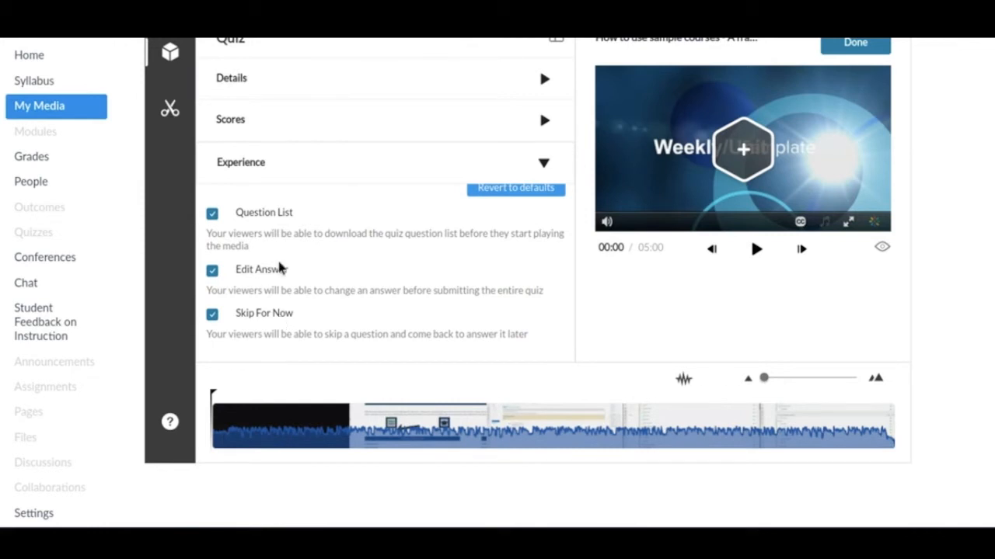
- Collapse the Experience section with Question List, Edit Answer and Skip For Now enabled
{"action": "left_click", "coordinate": [544, 163]}
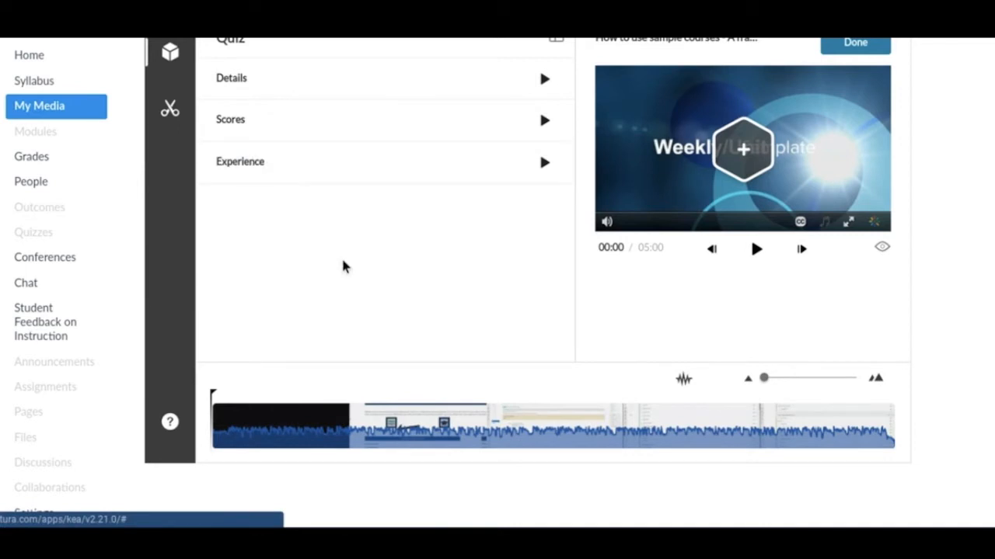
{"action": "scroll", "scroll_direction": "up", "scroll_amount": 3}
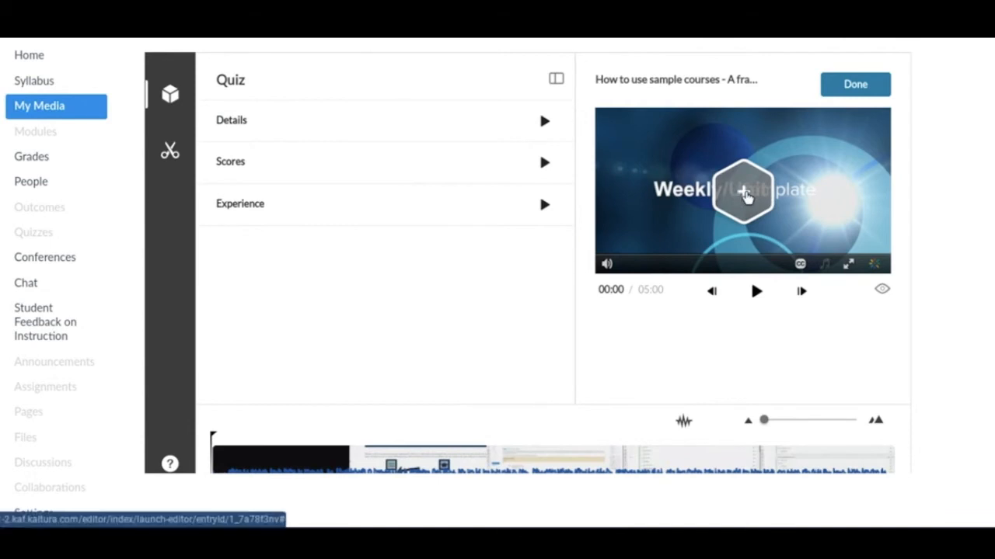
- Add the question 'When was the declaration of independence signed?' with answers 1776 and 1969, and save
{"action": "left_click", "coordinate": [742, 191]}
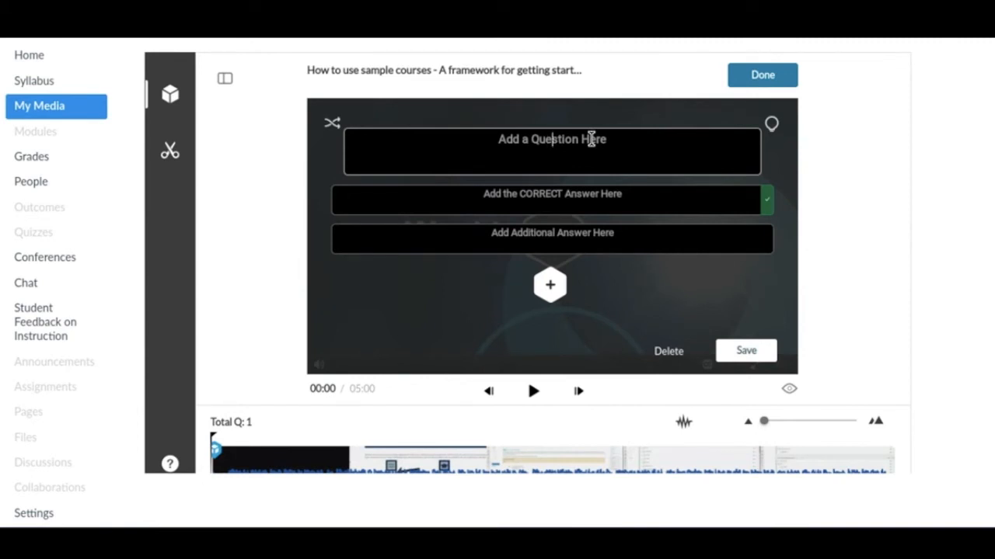
{"action": "mouse_move", "coordinate": [551, 136]}
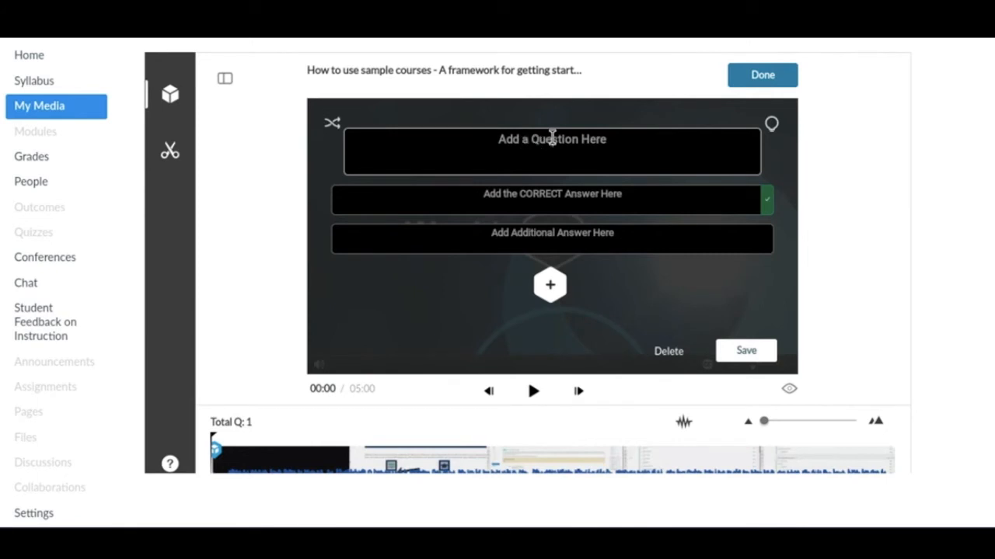
{"action": "mouse_move", "coordinate": [548, 133]}
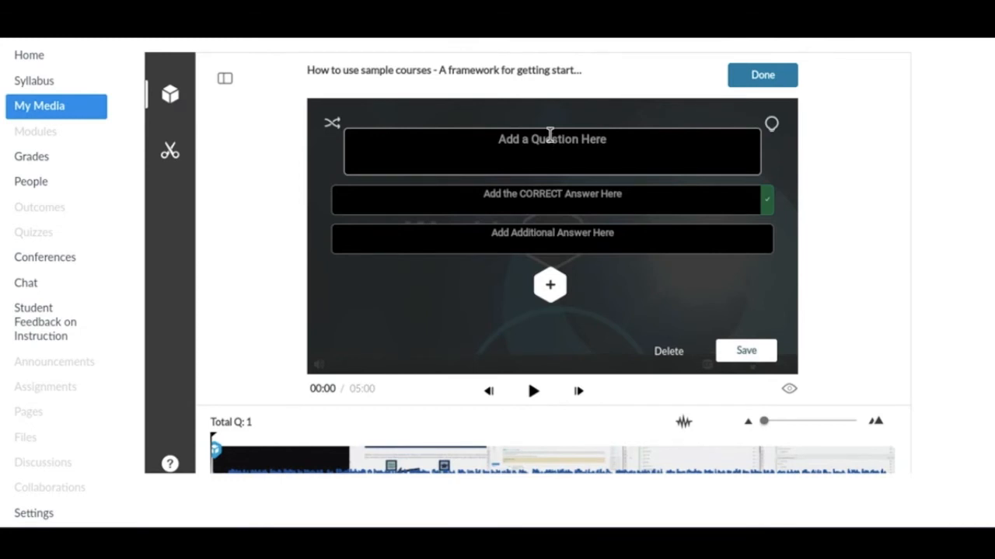
{"action": "type", "text": "When"}
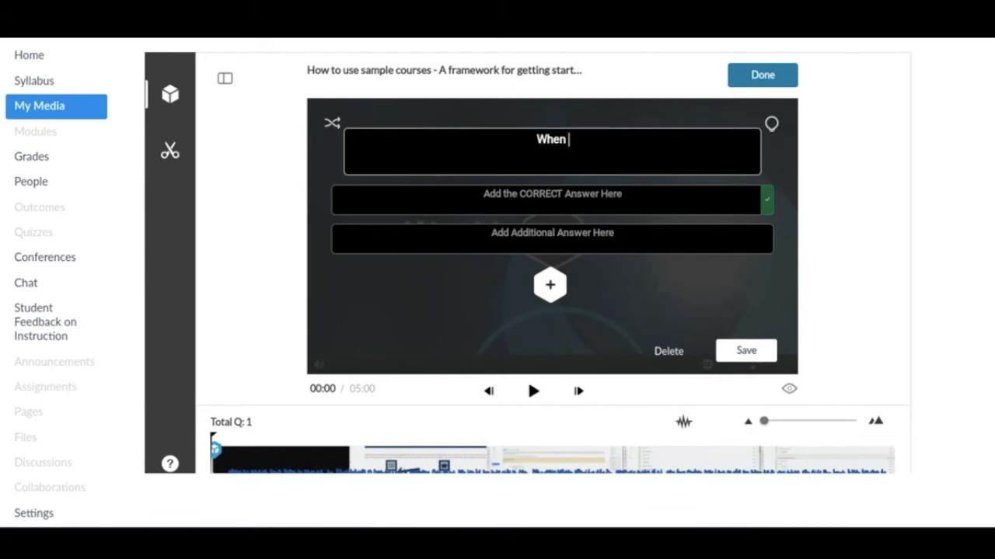
{"action": "type", "text": "was the declaration of independence signed"}
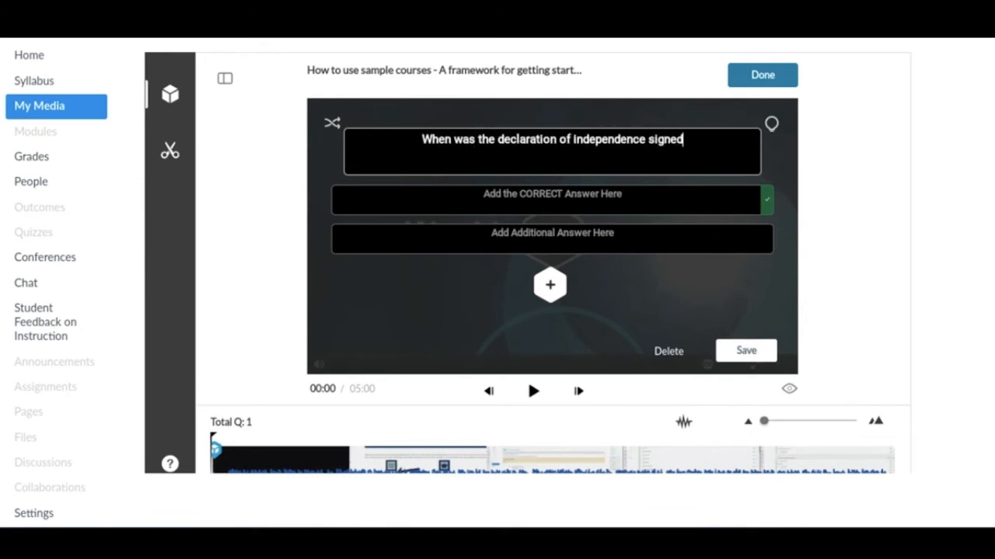
{"action": "type", "text": "?"}
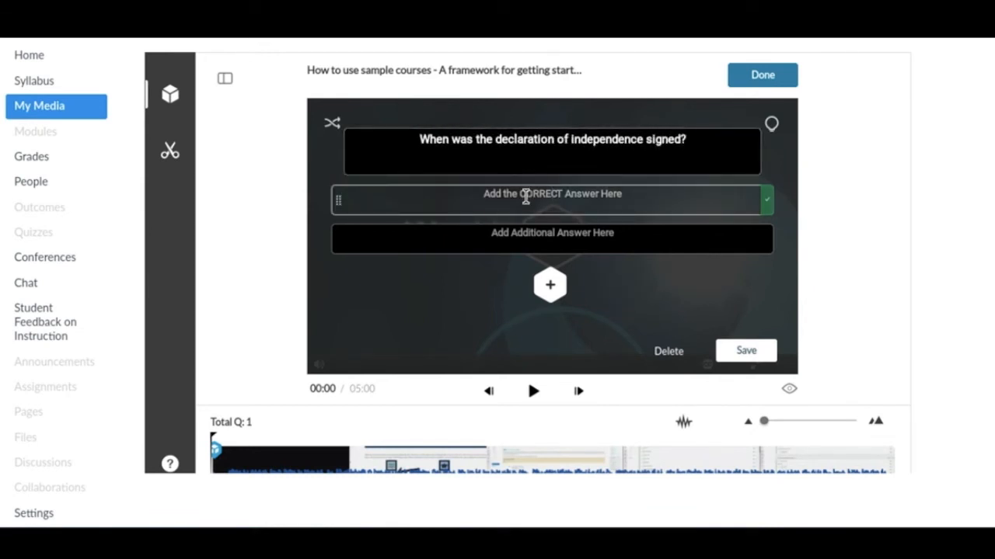
{"action": "type", "text": "1776"}
{"action": "left_click", "coordinate": [551, 238]}
{"action": "type", "text": "1969"}
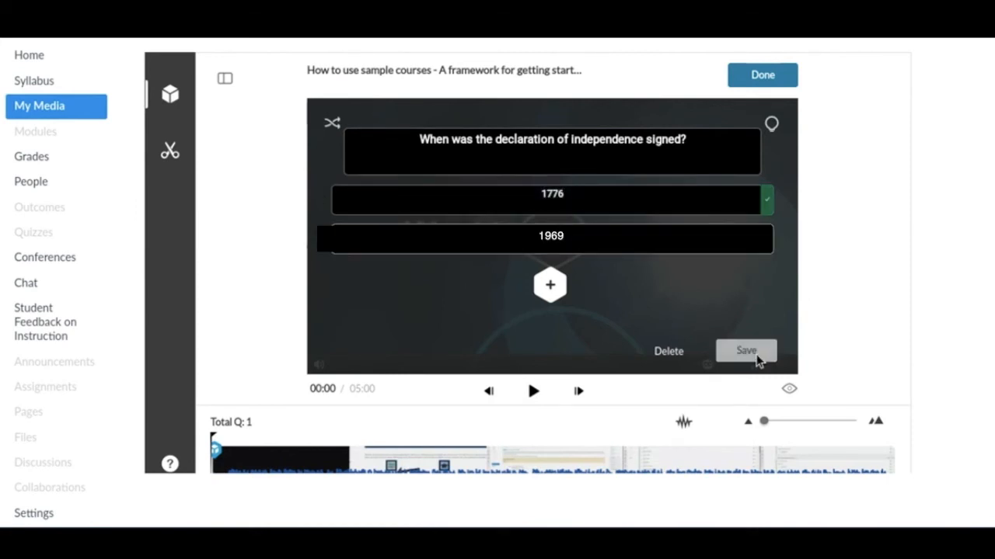
{"action": "left_click", "coordinate": [745, 351]}
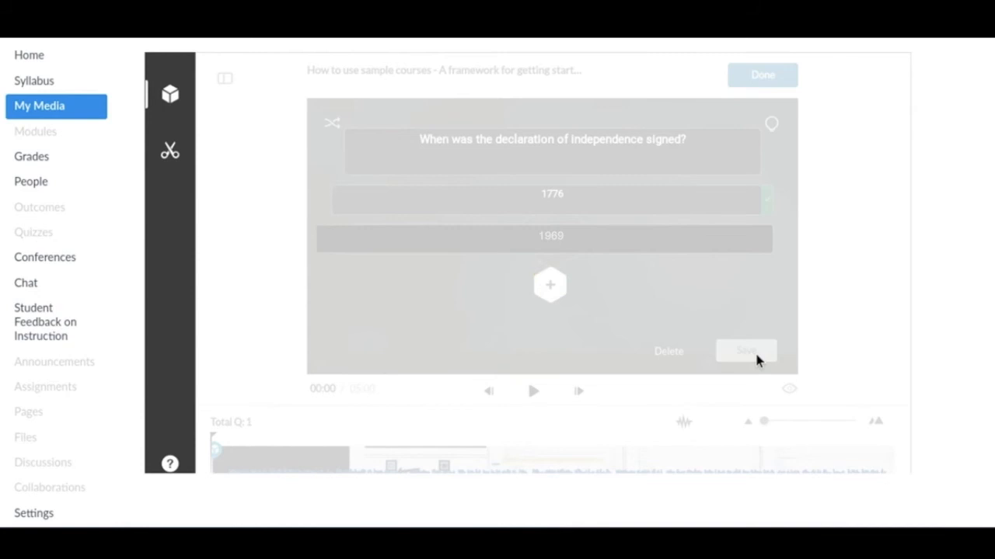
{"action": "left_click", "coordinate": [744, 351]}
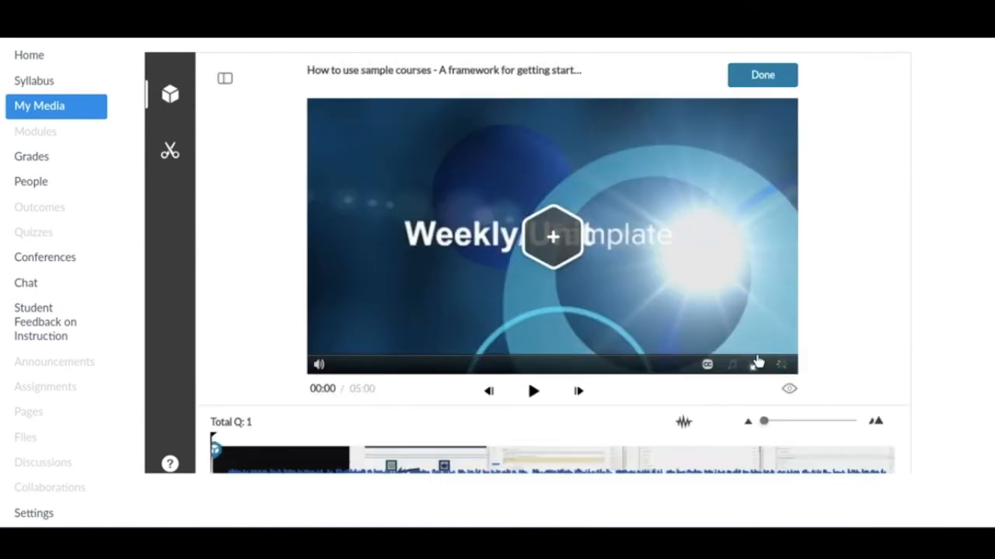
{"action": "mouse_move", "coordinate": [762, 75]}
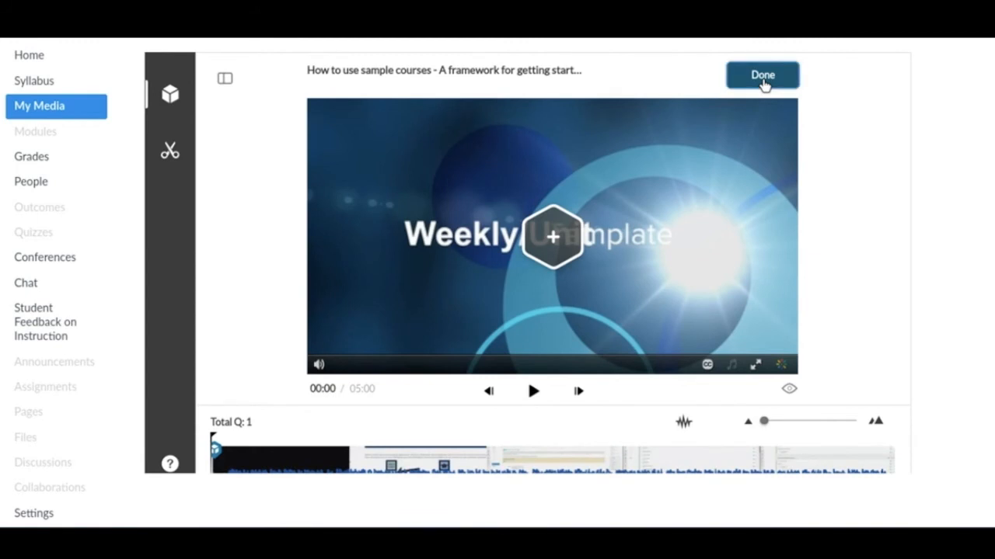
- Finish the quiz, open the video's media page and continue past the quiz welcome screen
{"action": "left_click", "coordinate": [762, 75]}
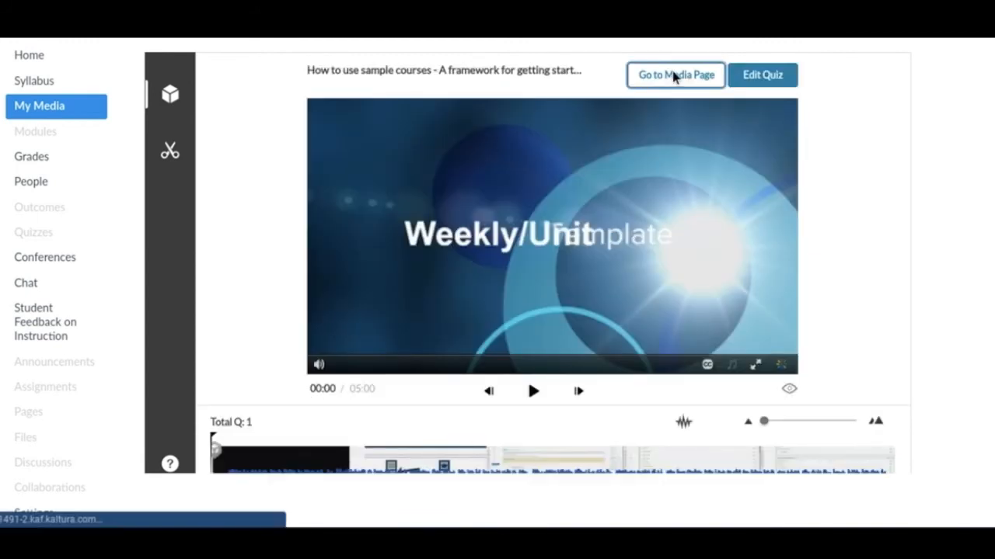
{"action": "left_click", "coordinate": [675, 75]}
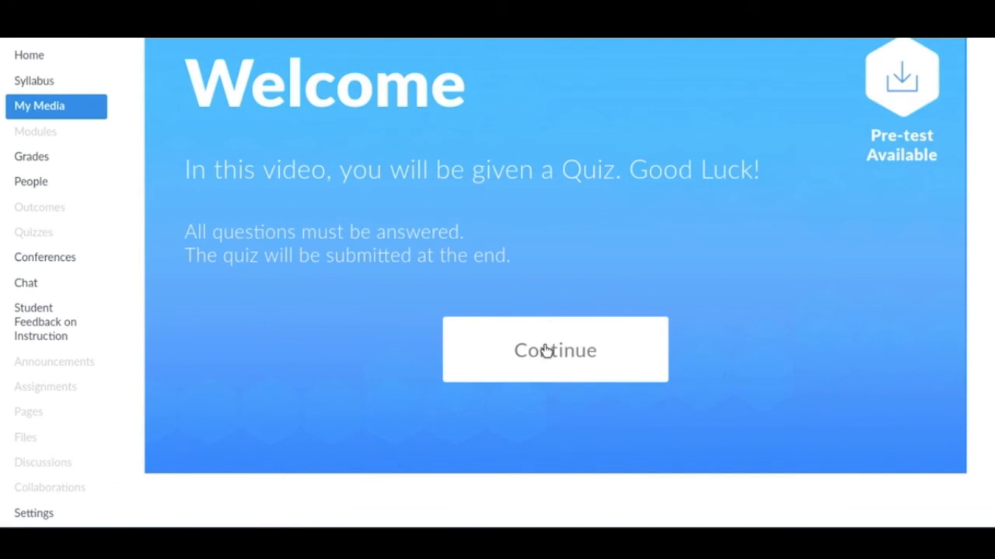
{"action": "left_click", "coordinate": [555, 350]}
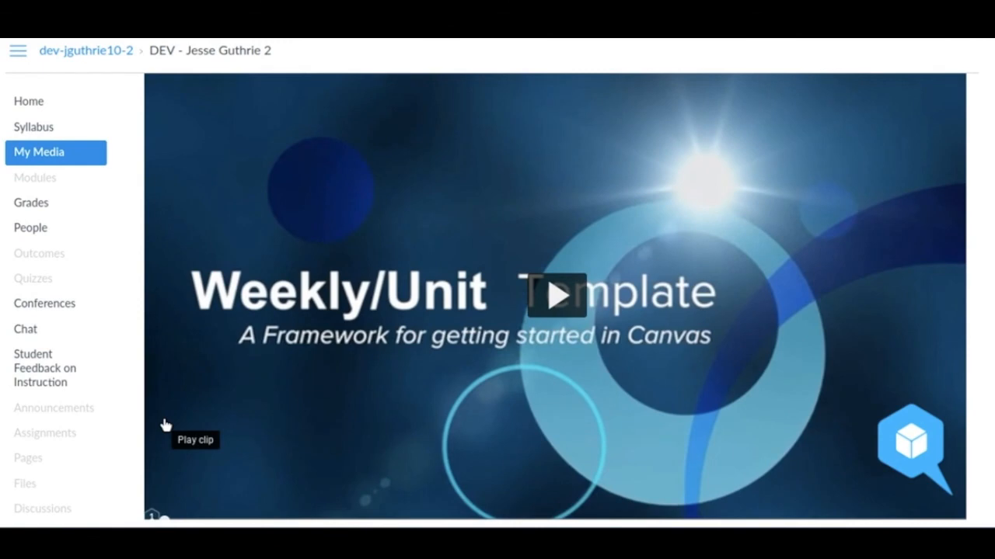
{"action": "mouse_move", "coordinate": [167, 425]}
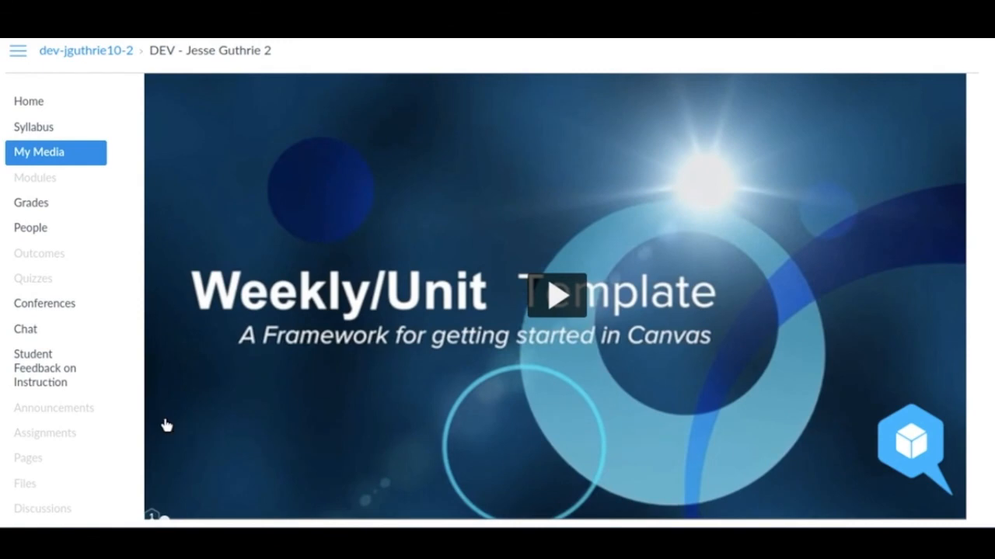